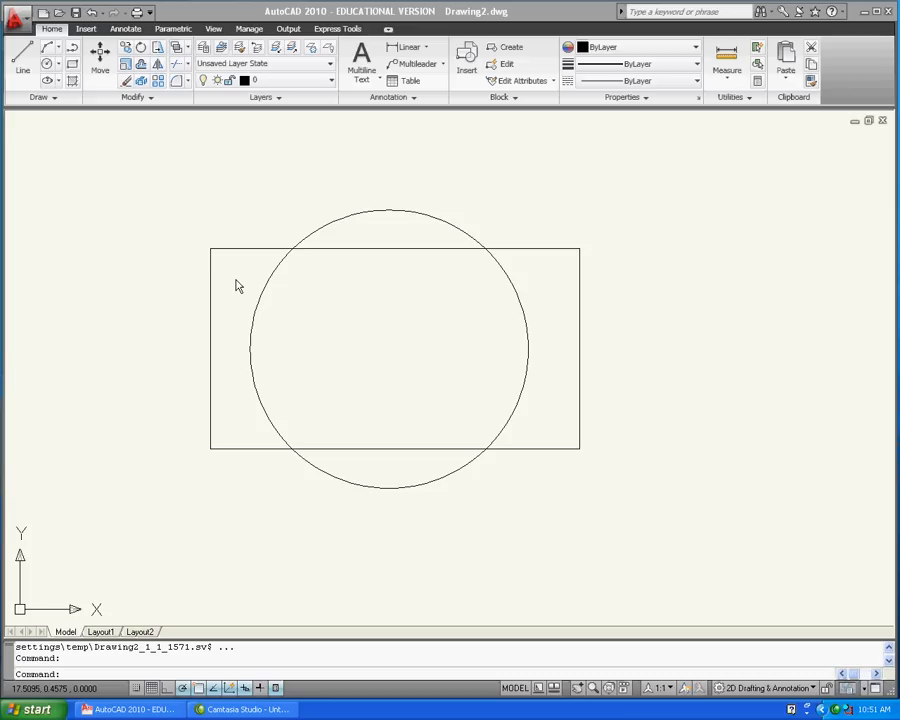
Choose Print from the application menu to reach the Plot dialog.
{"action": "left_click", "coordinate": [16, 12]}
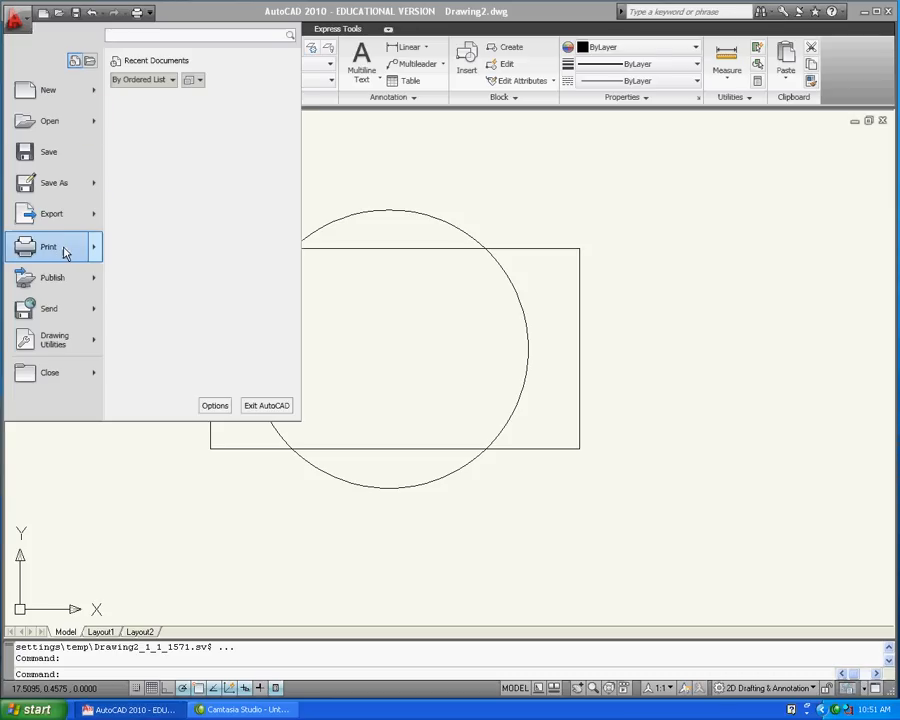
{"action": "mouse_move", "coordinate": [163, 123]}
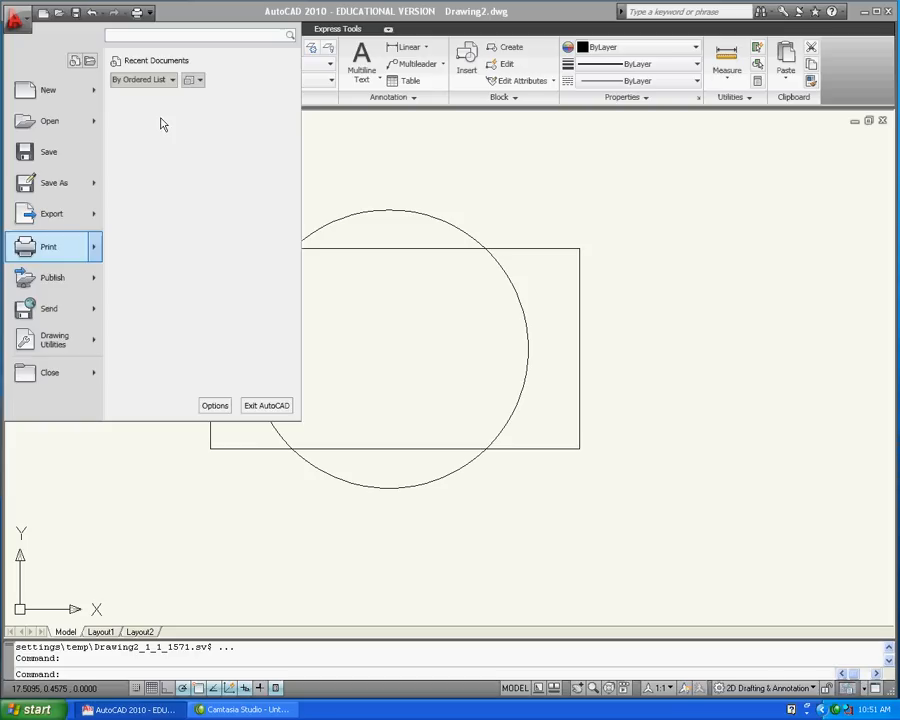
{"action": "left_click", "coordinate": [49, 246]}
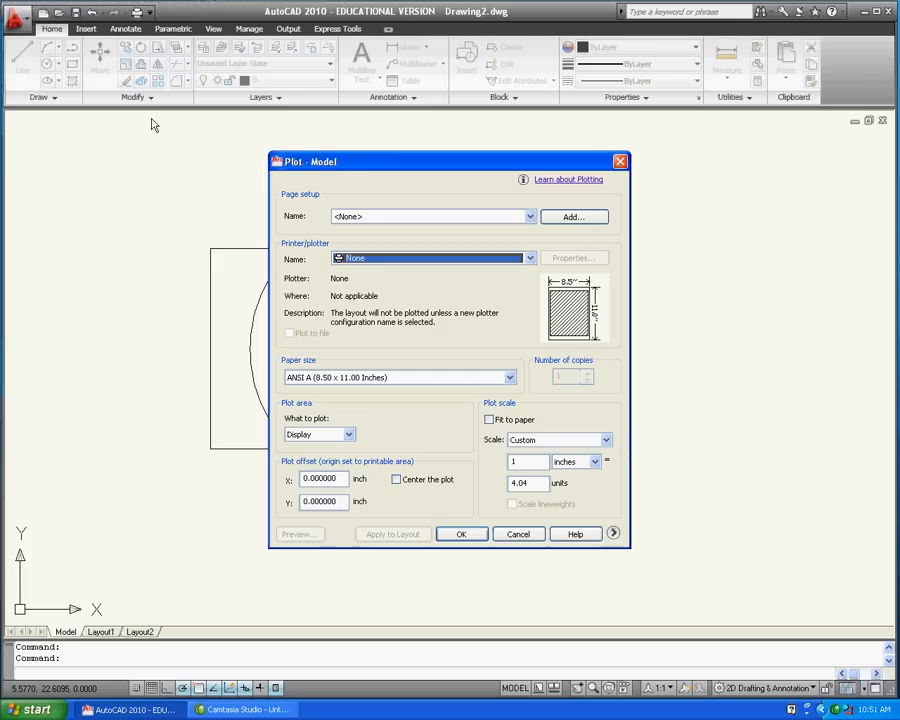
{"action": "mouse_move", "coordinate": [477, 243]}
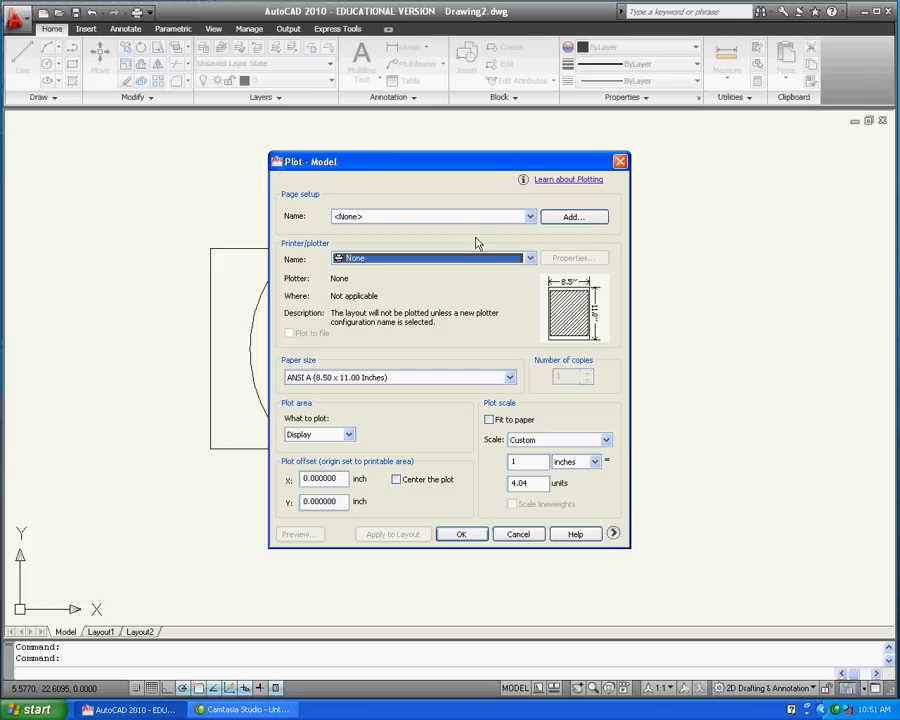
Select DWG To PDF.pc3 as the plotter.
{"action": "left_click", "coordinate": [530, 258]}
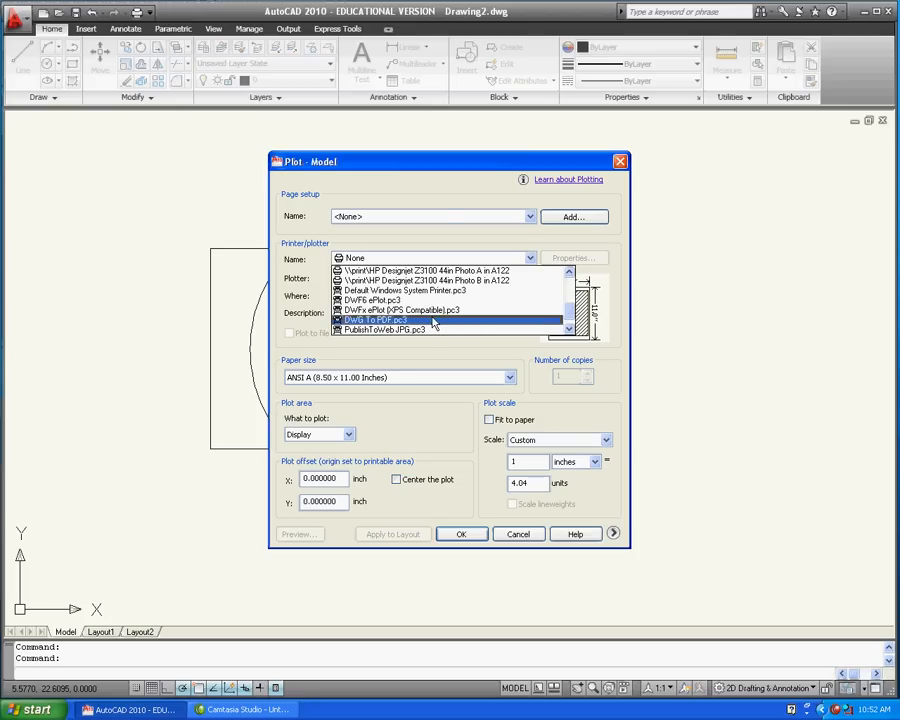
{"action": "left_click", "coordinate": [375, 319]}
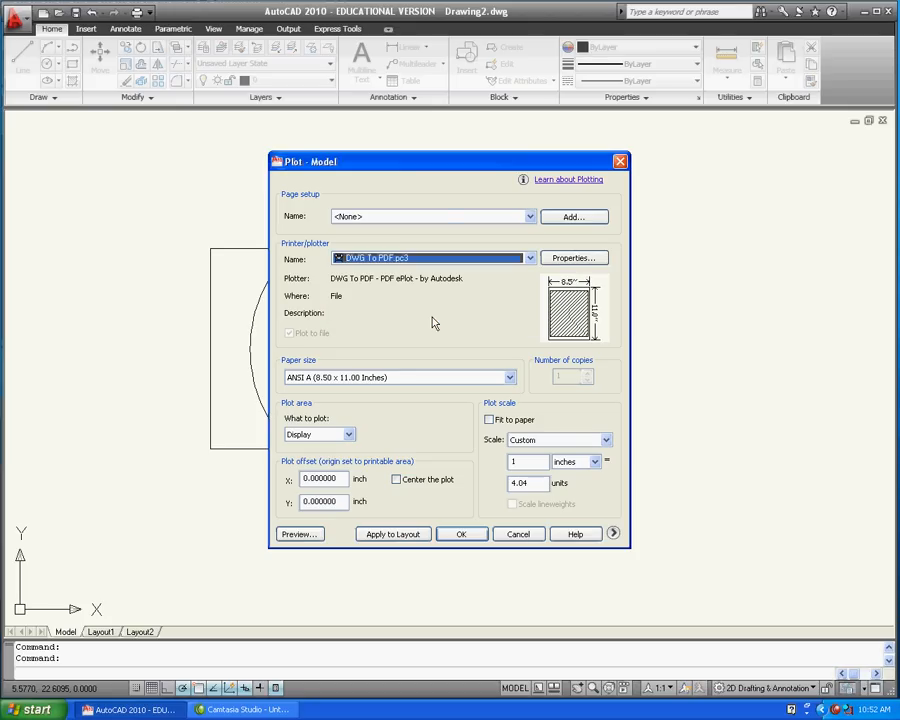
{"action": "left_click", "coordinate": [508, 377]}
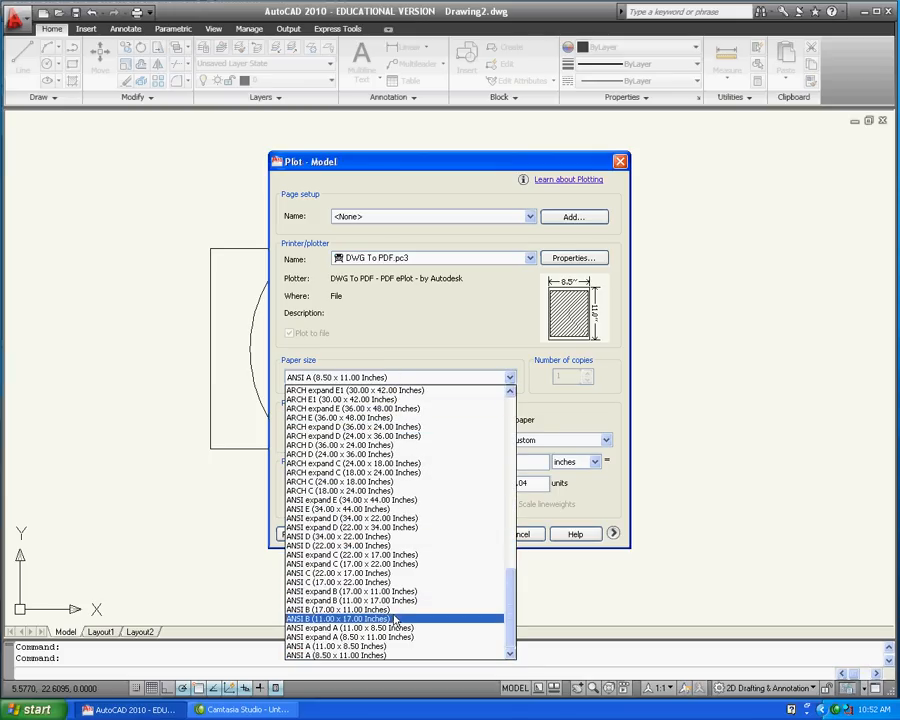
Use ANSI B (11 x 17 in) paper, keep Custom scale, fit to paper, centered.
{"action": "left_click", "coordinate": [337, 618]}
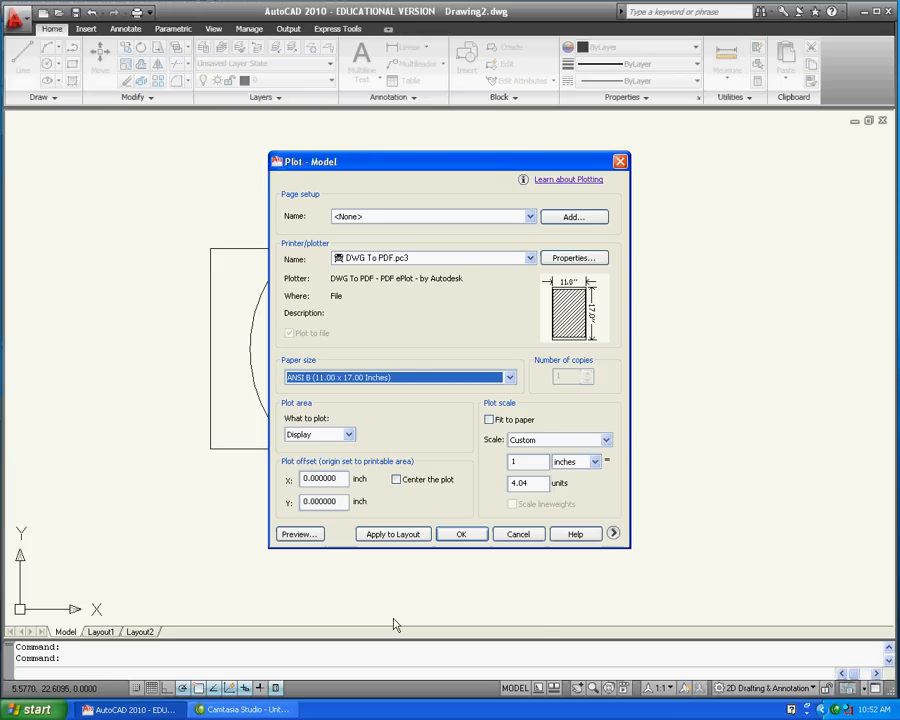
{"action": "left_click", "coordinate": [604, 440]}
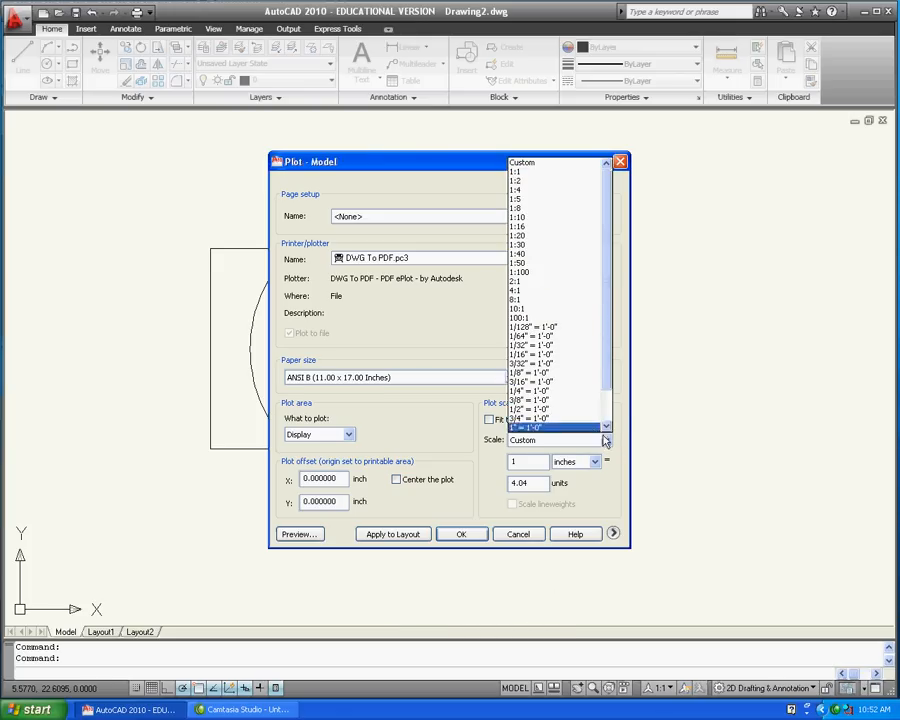
{"action": "mouse_move", "coordinate": [555, 437]}
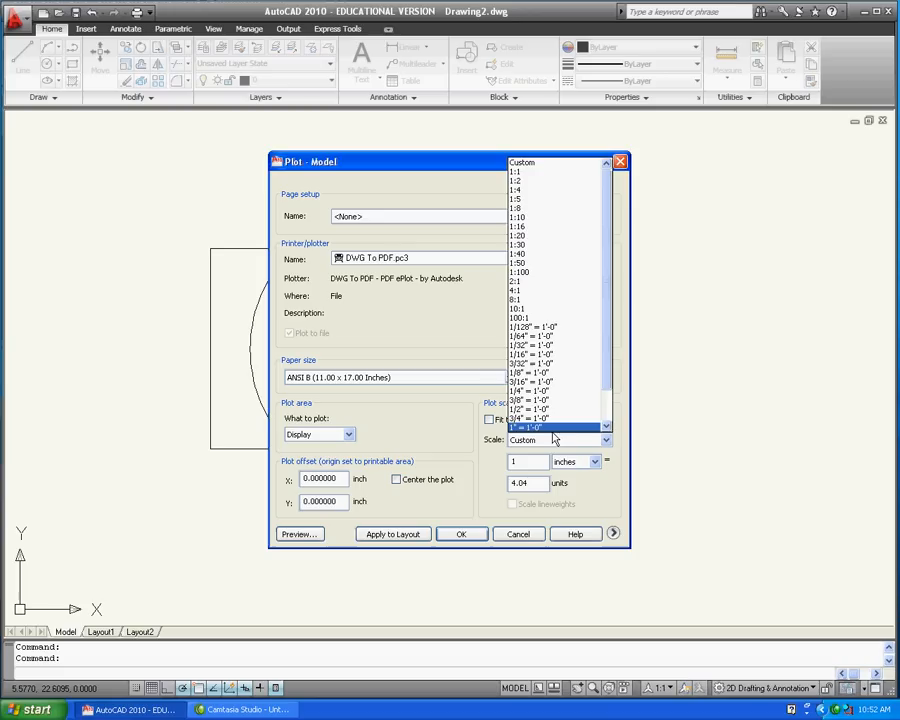
{"action": "left_click", "coordinate": [555, 440]}
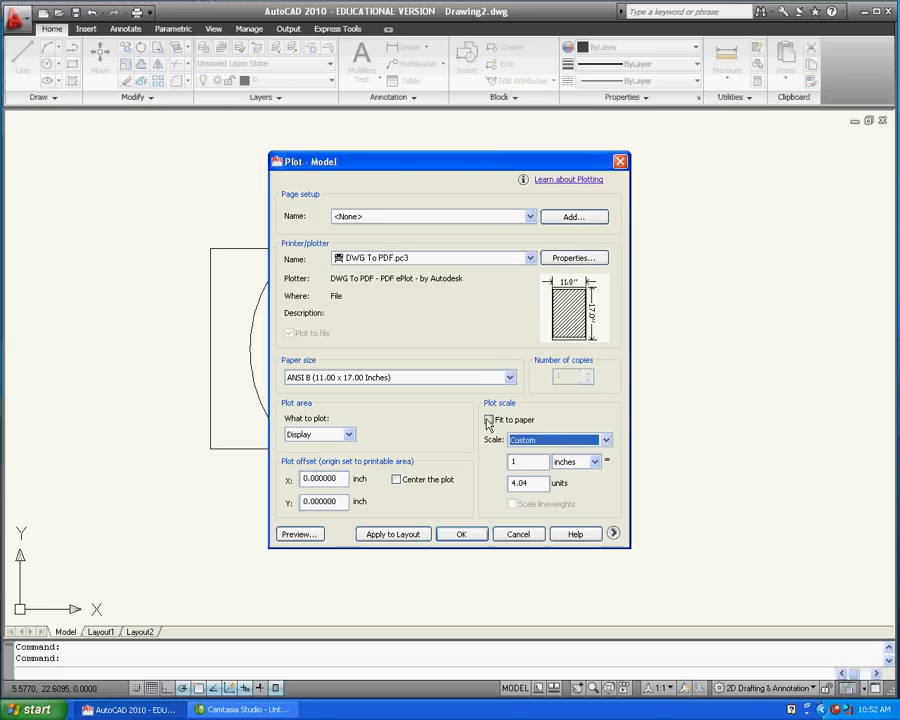
{"action": "left_click", "coordinate": [489, 420]}
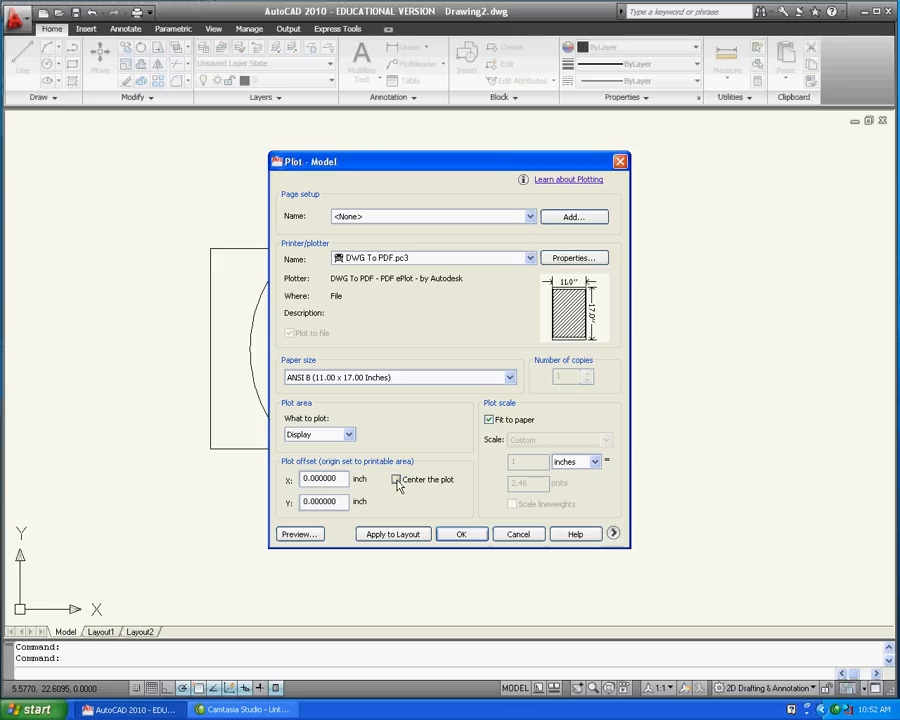
{"action": "left_click", "coordinate": [395, 479]}
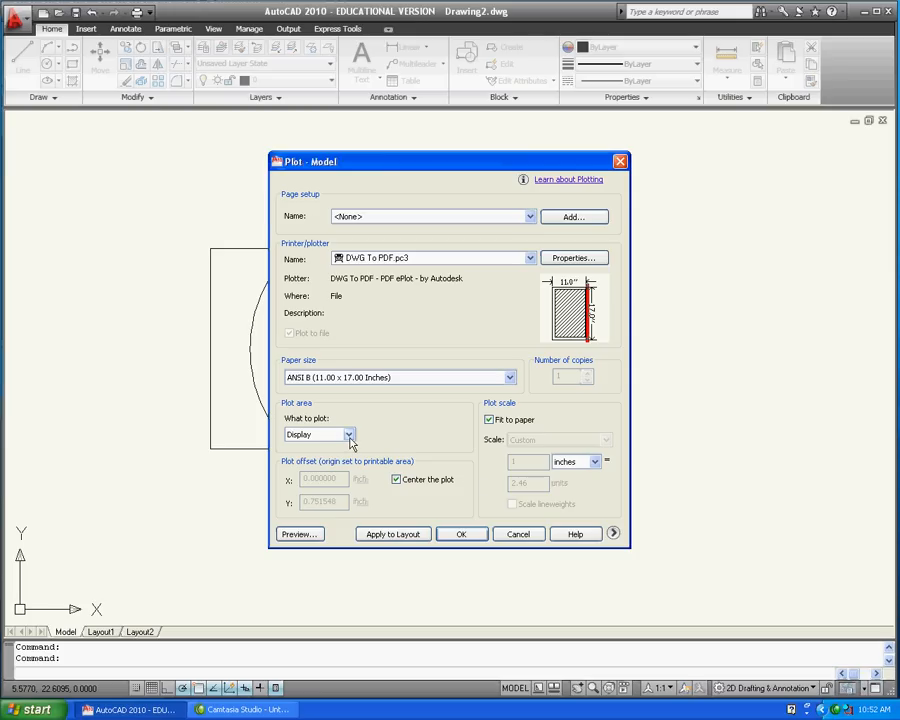
Set What to plot to Window, enclosing the rectangle and circle.
{"action": "left_click", "coordinate": [348, 434]}
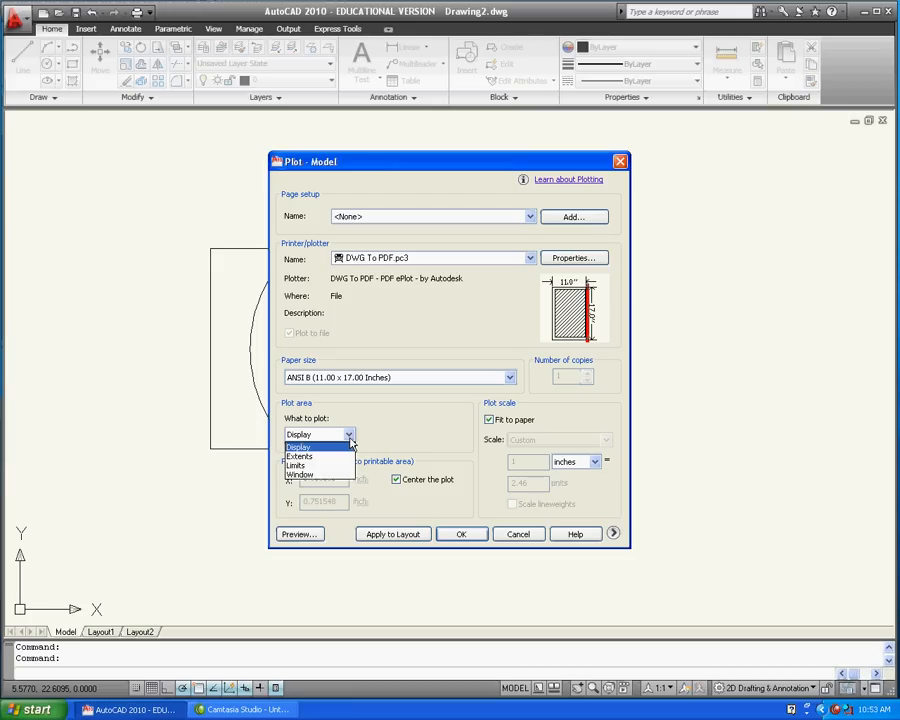
{"action": "left_click", "coordinate": [301, 474]}
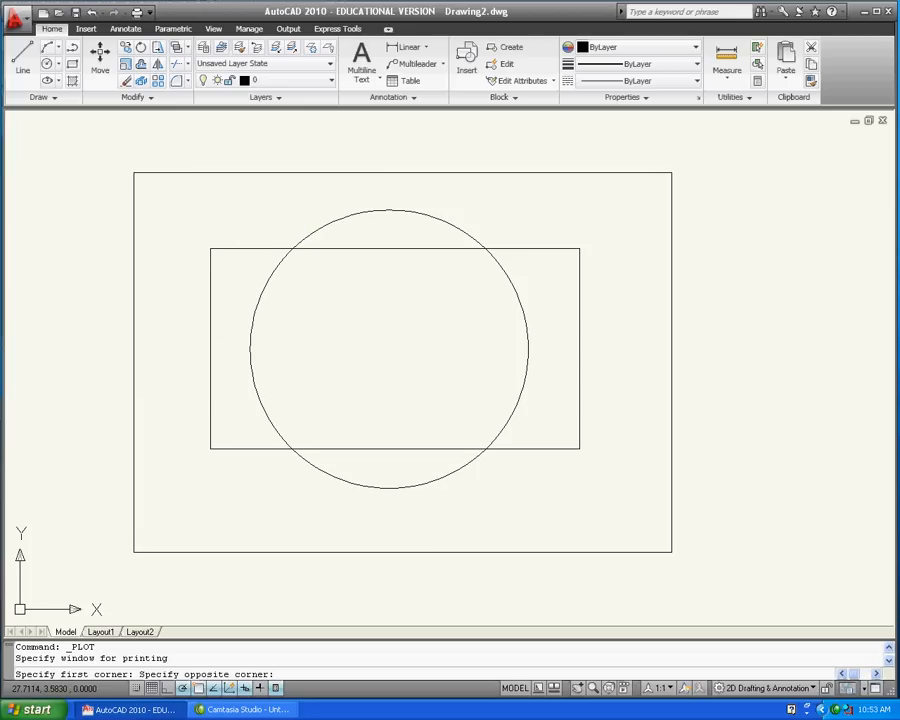
{"action": "key", "text": "Return"}
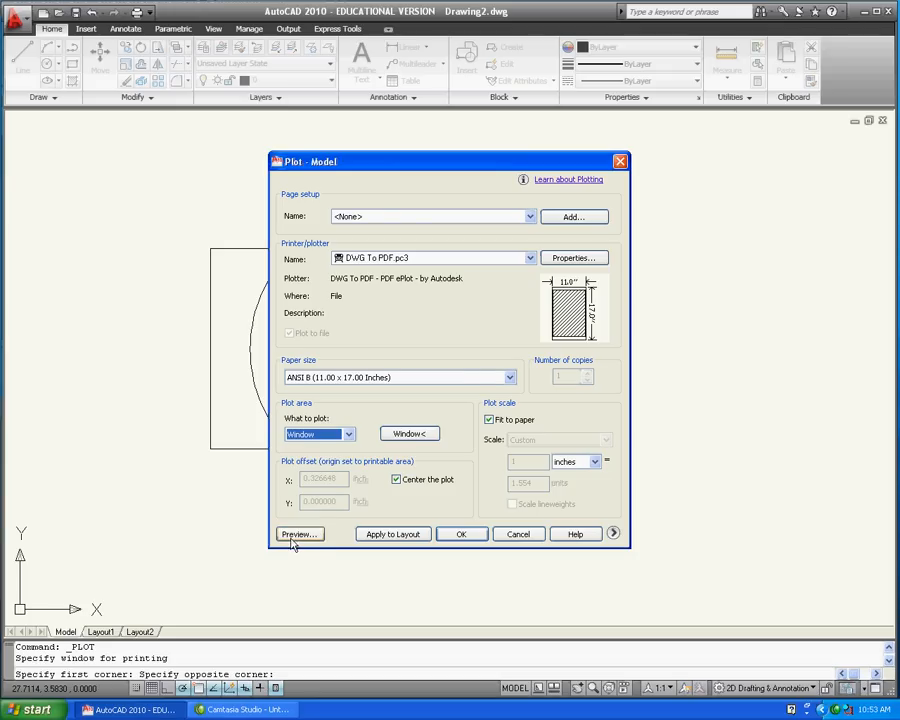
Preview the plot, then save it as Drawing2-Model.pdf on the Desktop.
{"action": "left_click", "coordinate": [299, 533]}
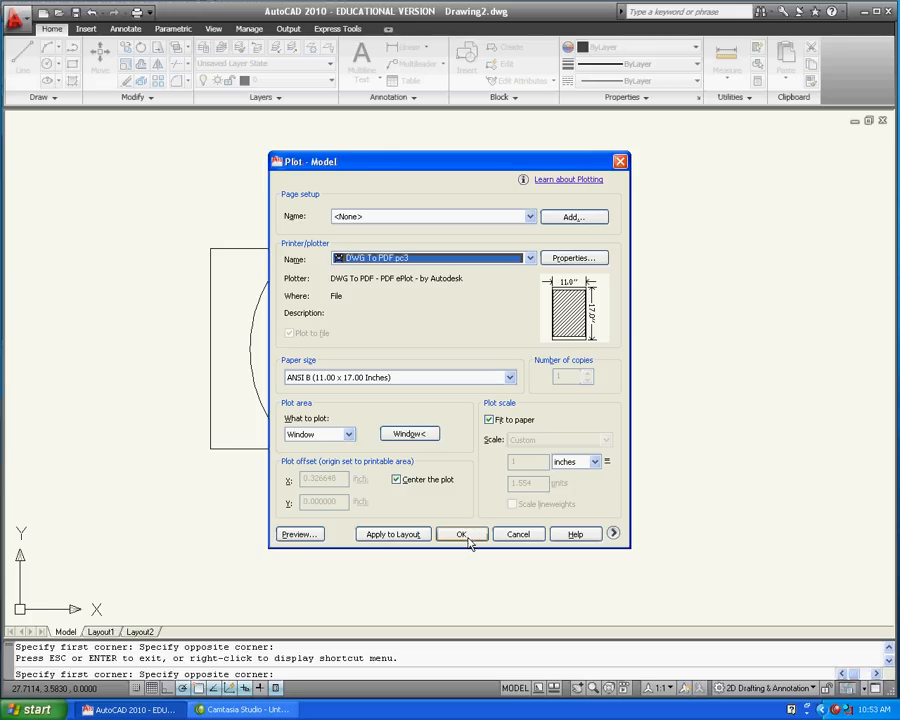
{"action": "left_click", "coordinate": [461, 533]}
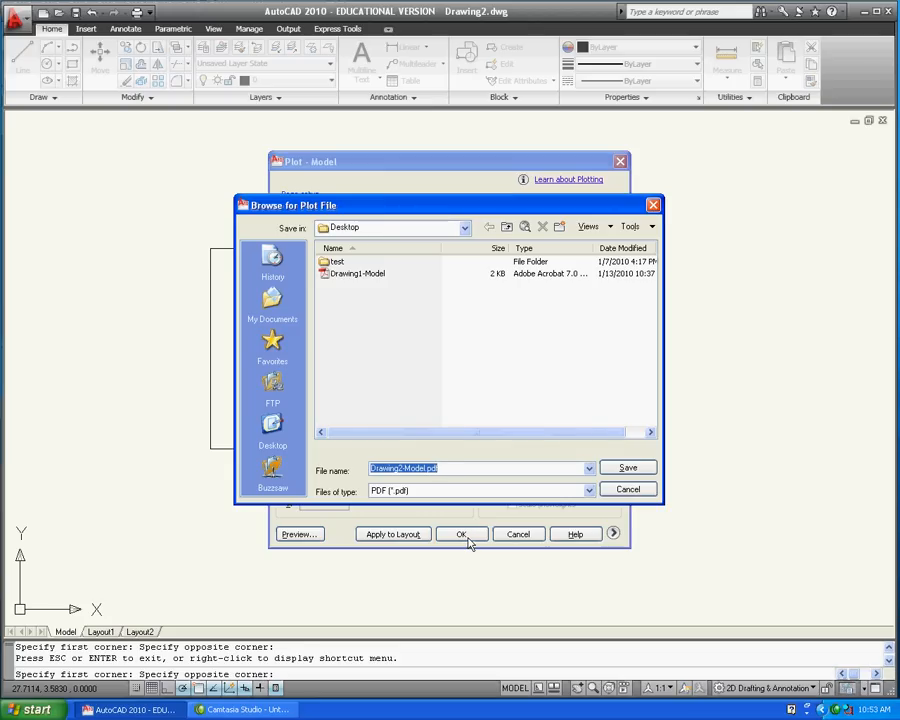
{"action": "mouse_move", "coordinate": [575, 489]}
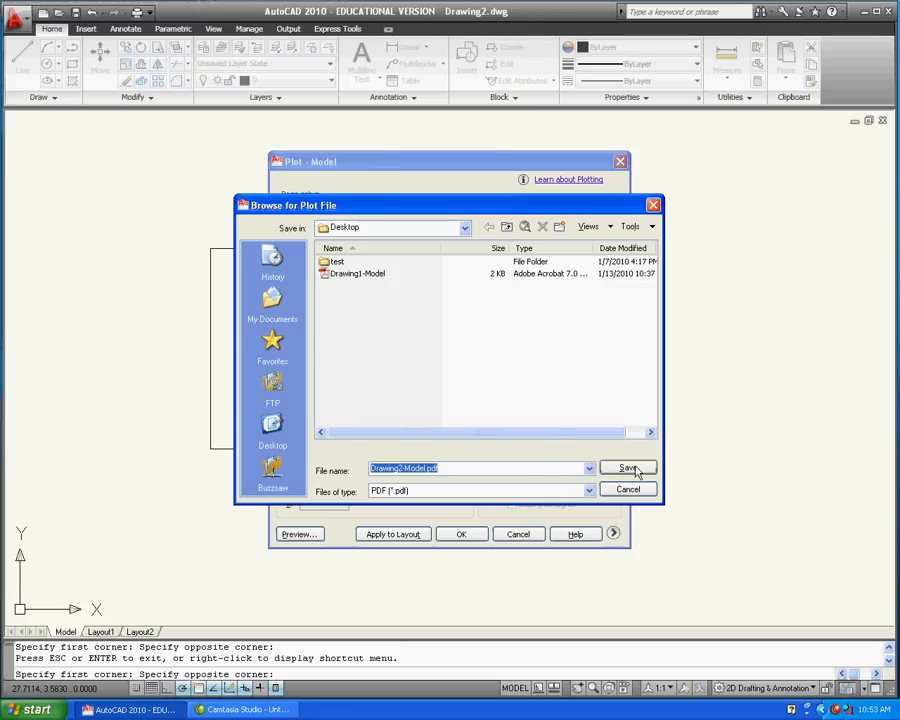
{"action": "left_click", "coordinate": [628, 468]}
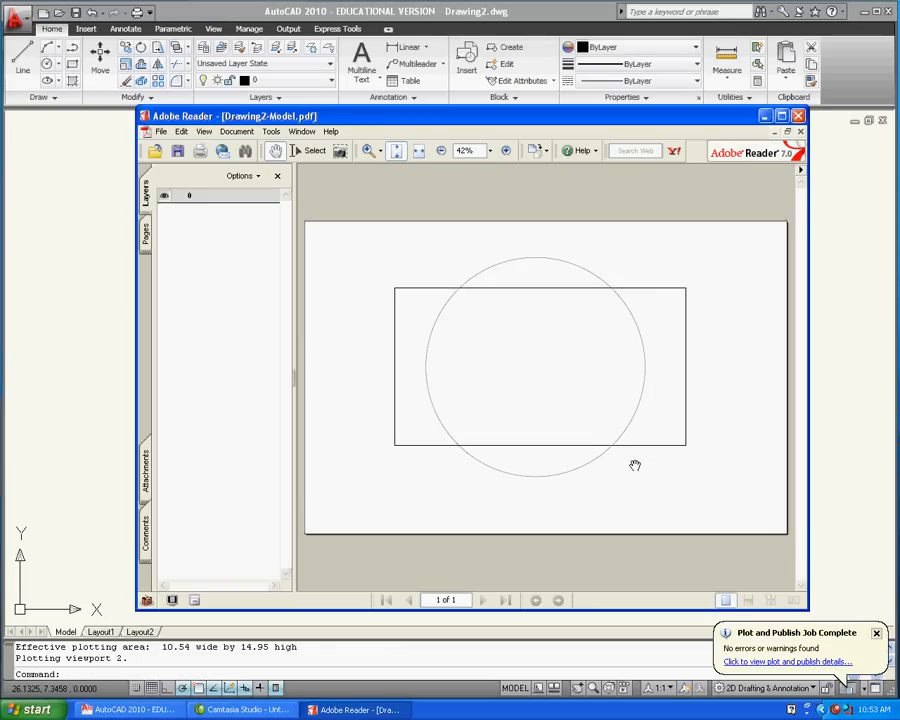